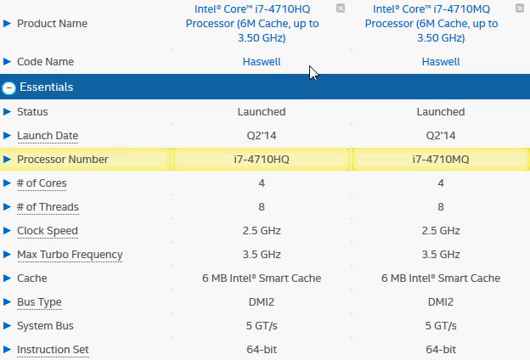
mouse_move(318, 138)
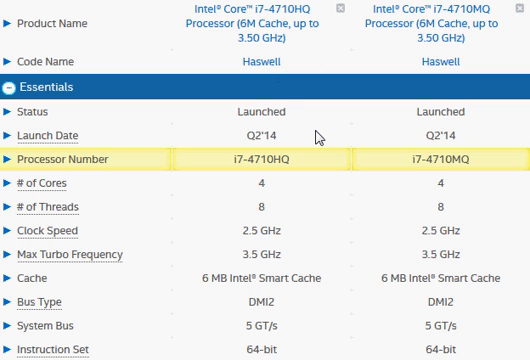
mouse_move(250, 175)
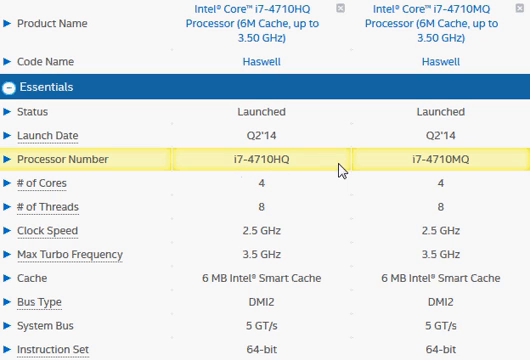
mouse_move(505, 168)
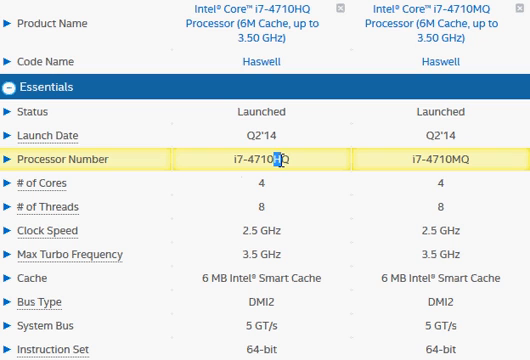
mouse_move(453, 159)
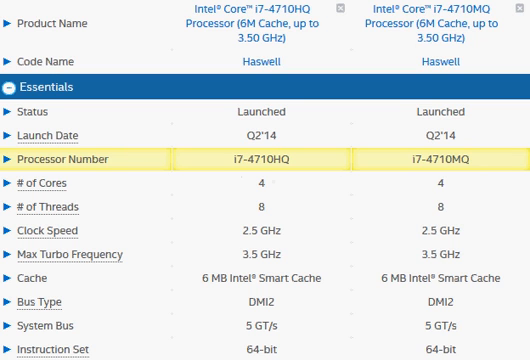
scroll("down", 3)
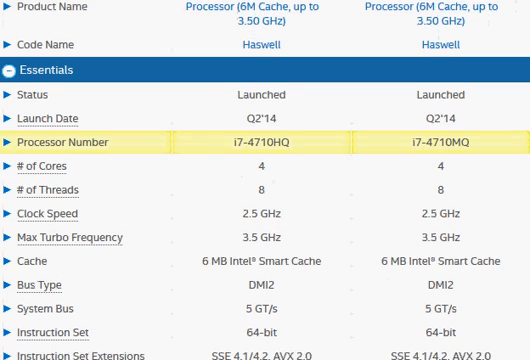
scroll("down", 3)
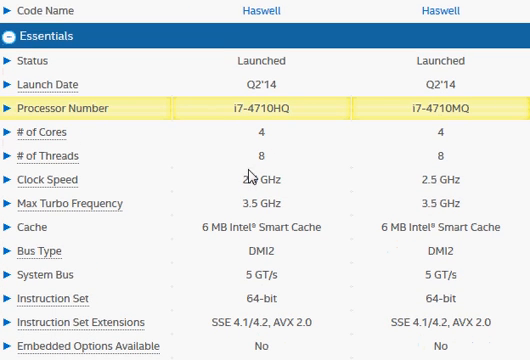
mouse_move(240, 180)
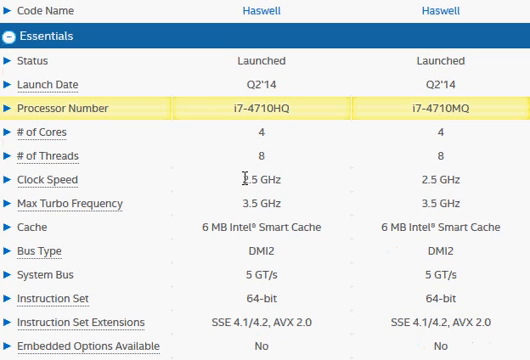
double_click(248, 180)
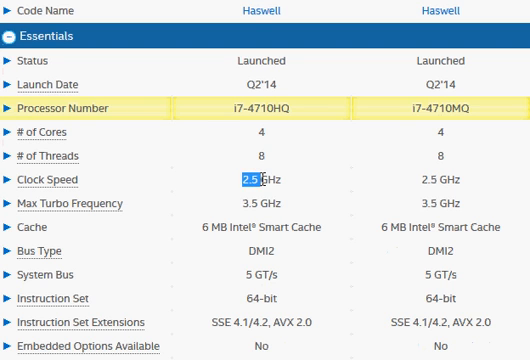
left_click(252, 203)
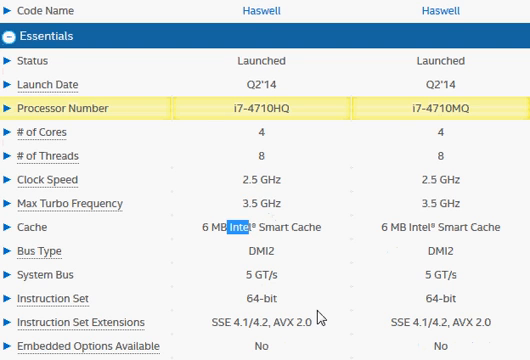
scroll("down", 3)
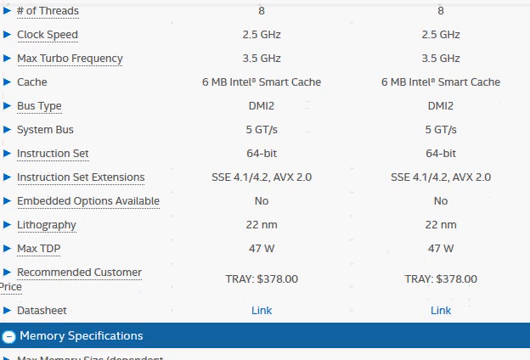
double_click(278, 278)
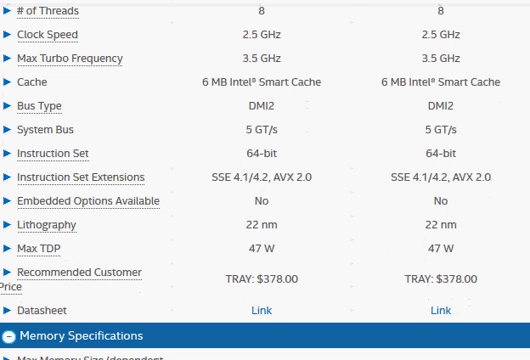
scroll("down", 3)
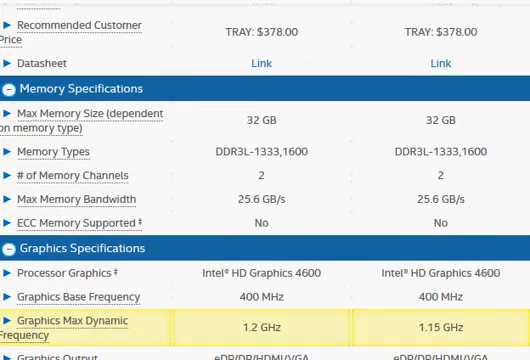
scroll("down", 3)
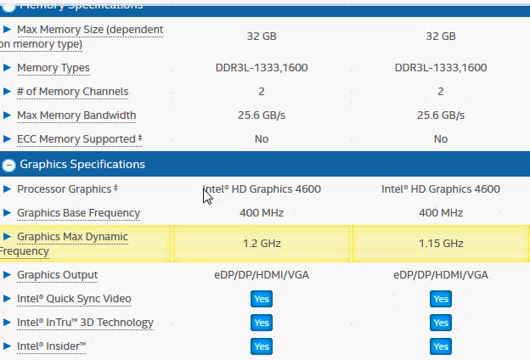
mouse_move(290, 247)
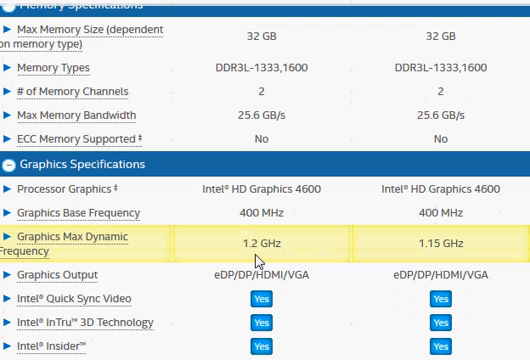
mouse_move(256, 260)
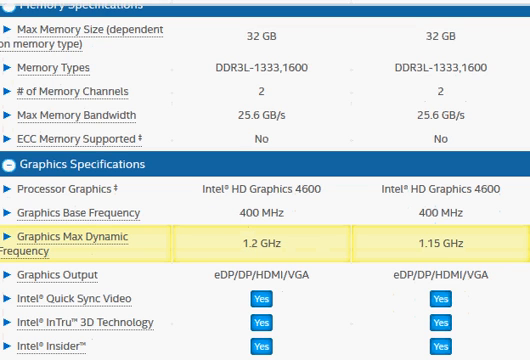
mouse_move(267, 235)
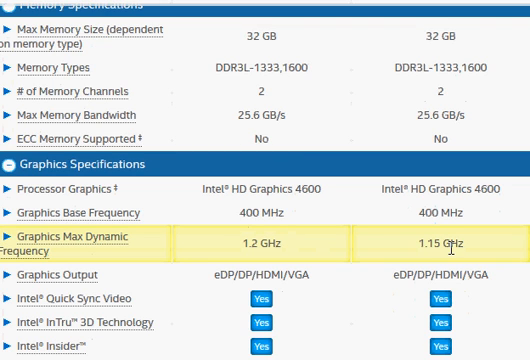
scroll("down", 3)
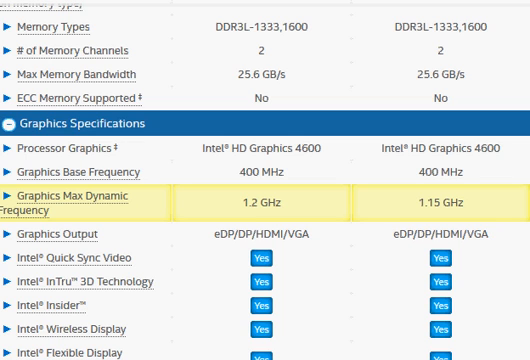
mouse_move(267, 208)
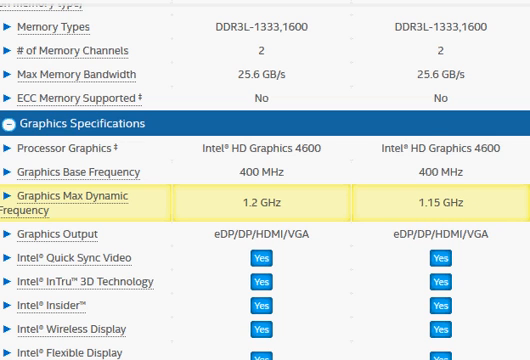
scroll("down", 3)
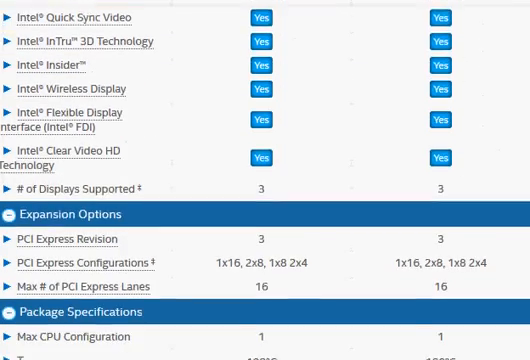
scroll("down", 3)
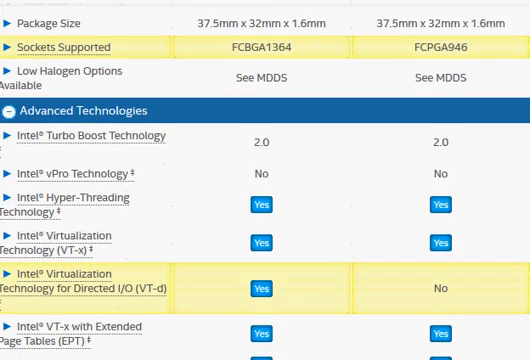
mouse_move(125, 293)
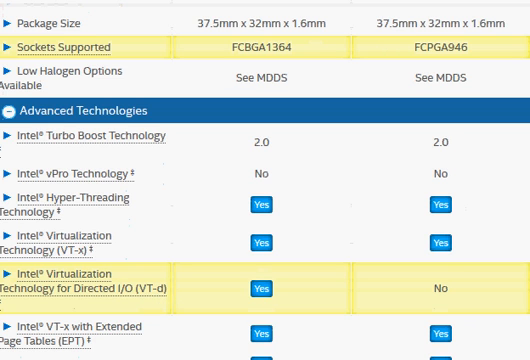
scroll("down", 3)
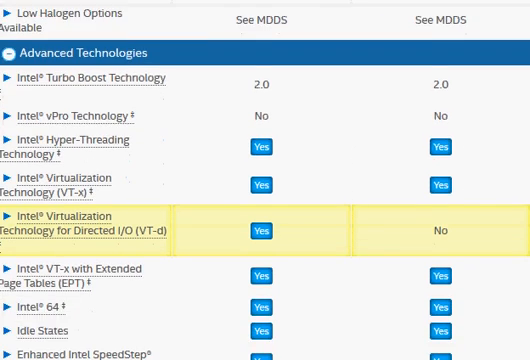
scroll("down", 3)
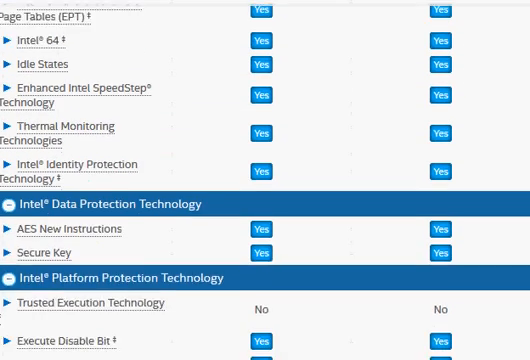
scroll("down", 3)
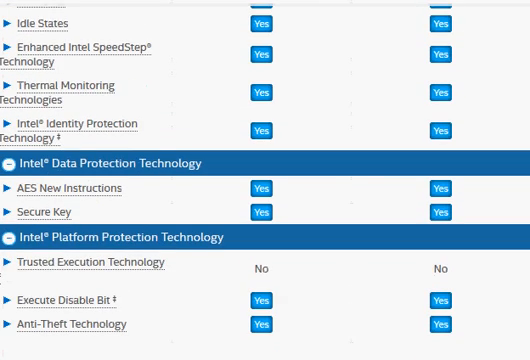